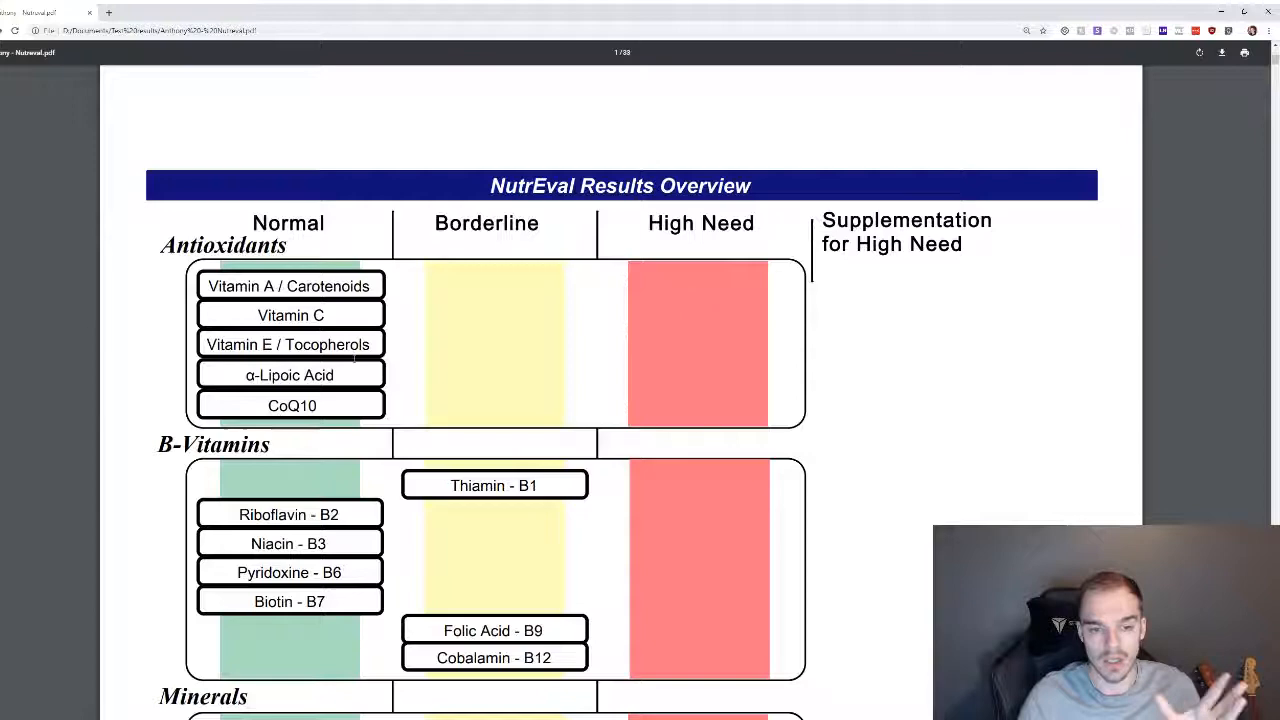
pyautogui.scroll(-3)
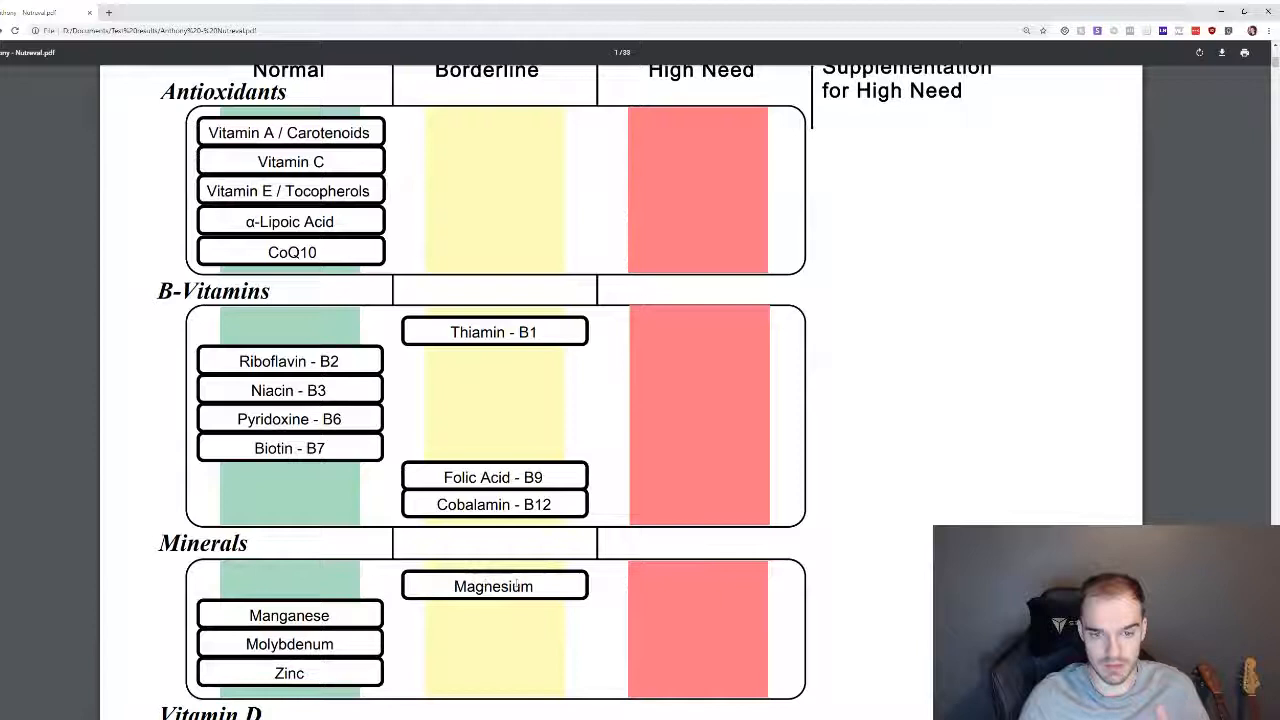
pyautogui.moveTo(520, 413)
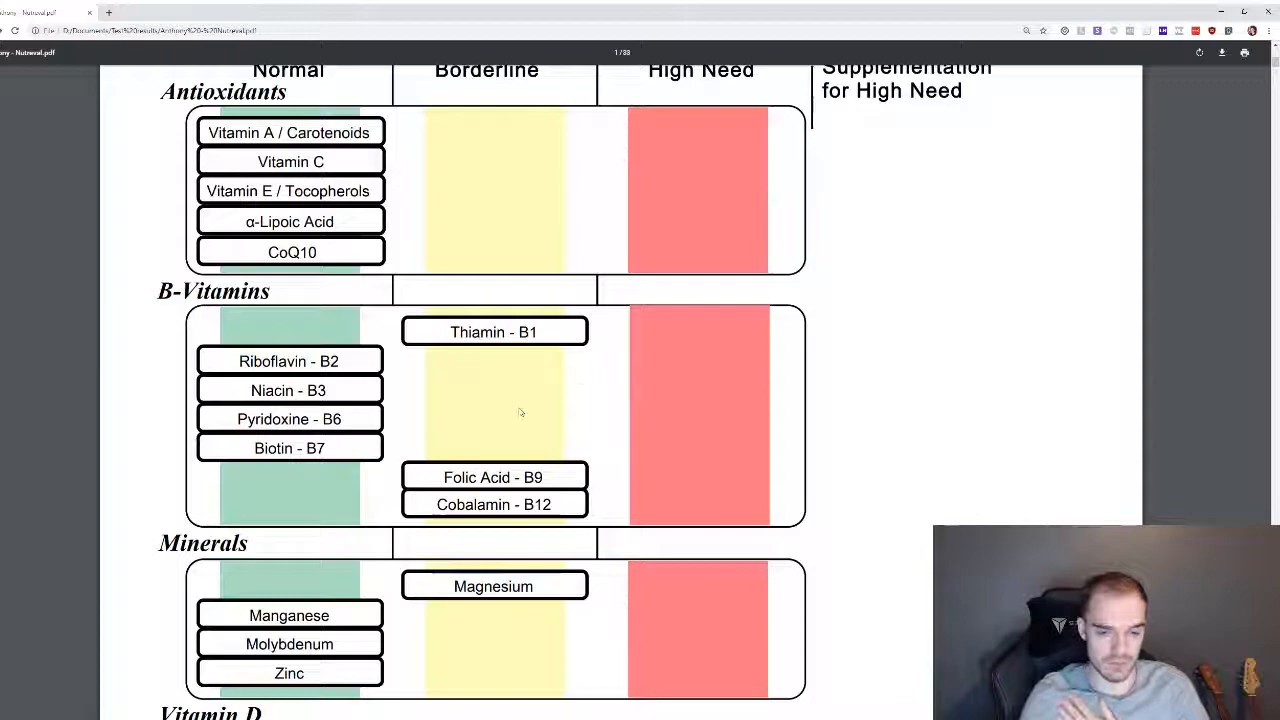
pyautogui.scroll(-3)
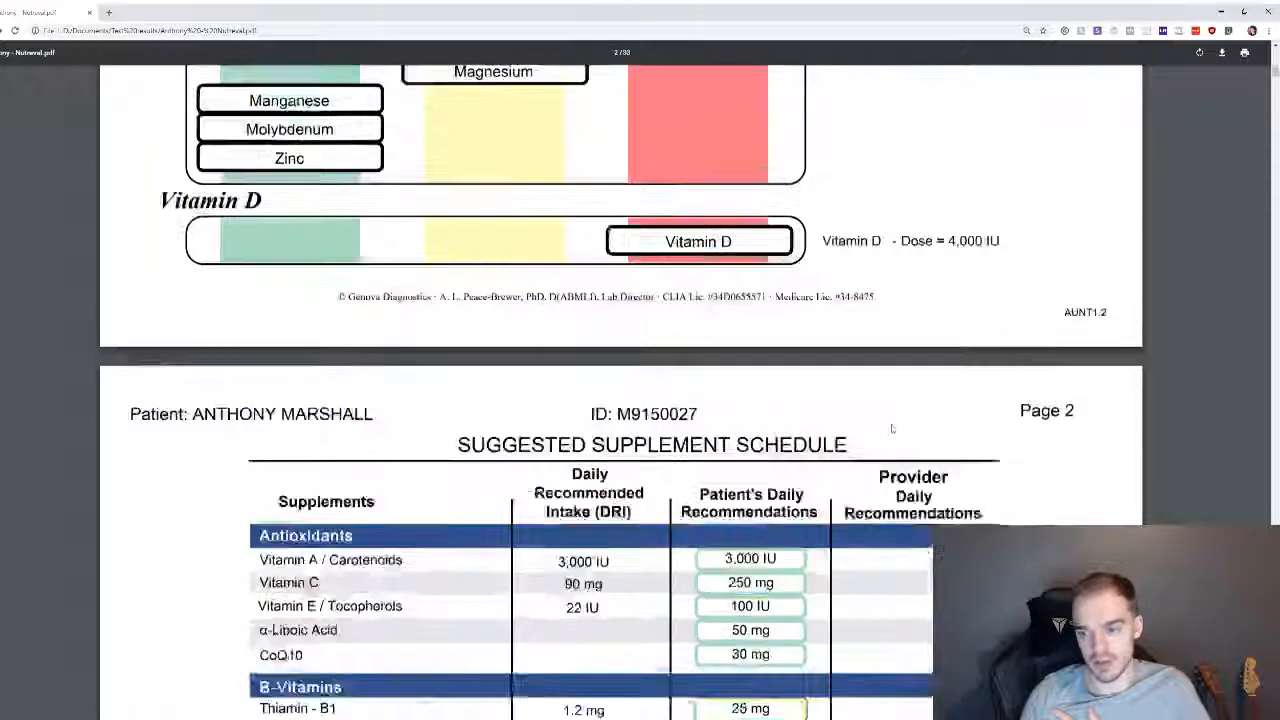
pyautogui.scroll(-3)
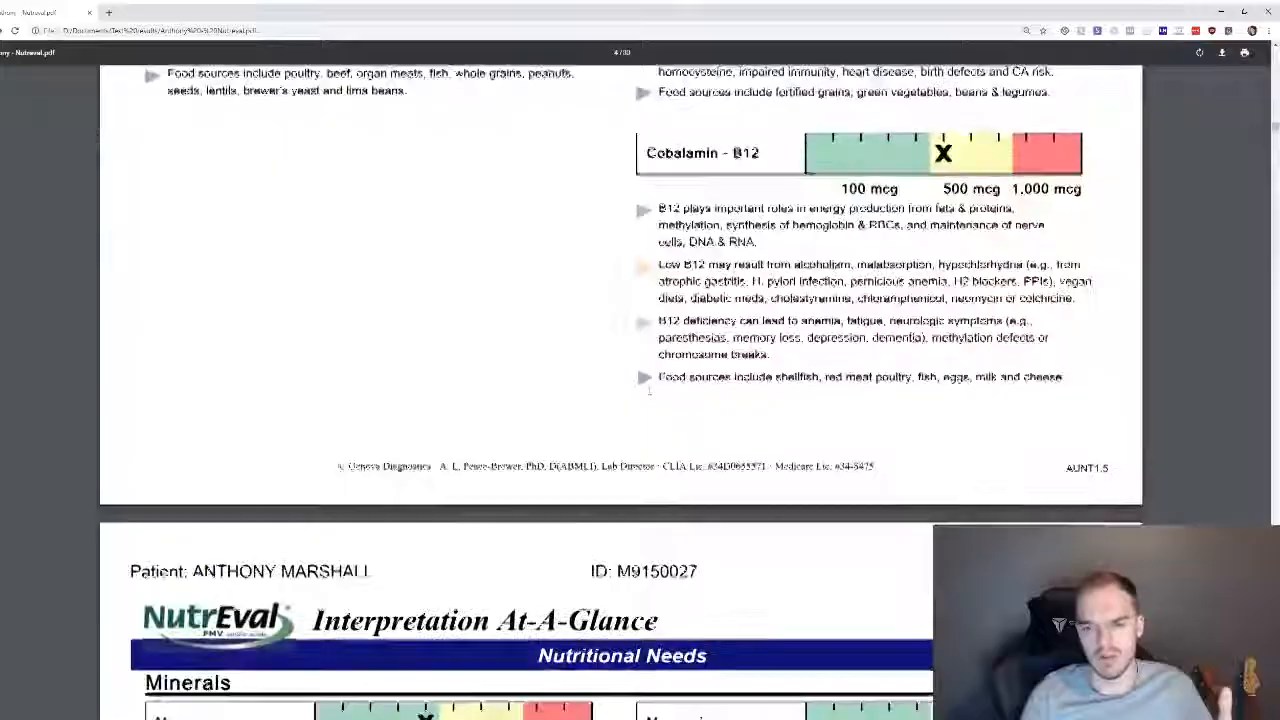
pyautogui.scroll(-3)
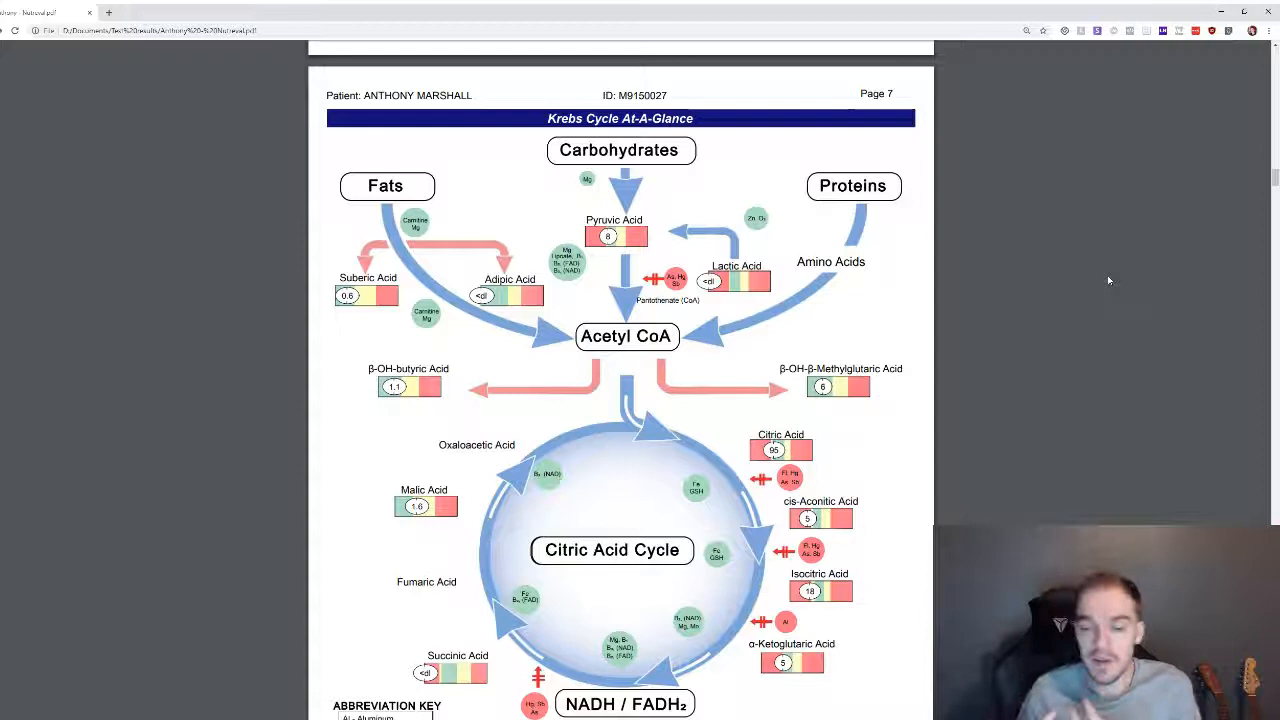
pyautogui.moveTo(976, 282)
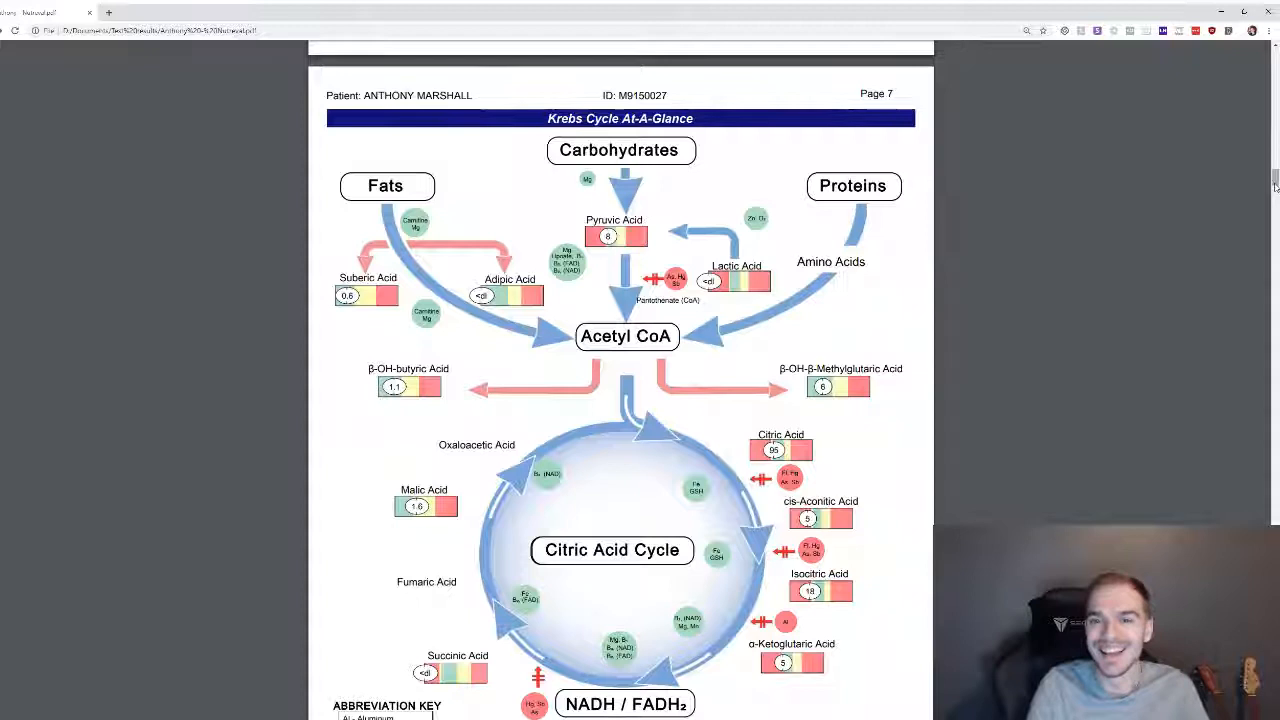
pyautogui.scroll(-3)
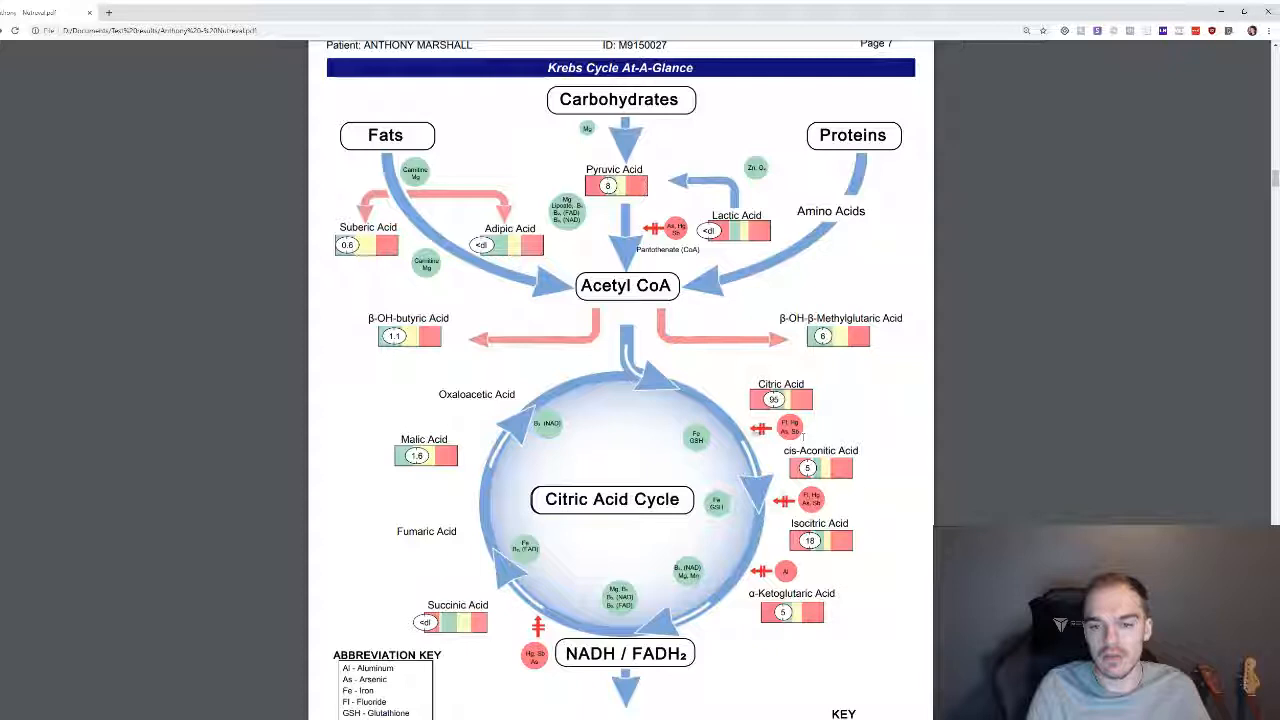
pyautogui.scroll(-3)
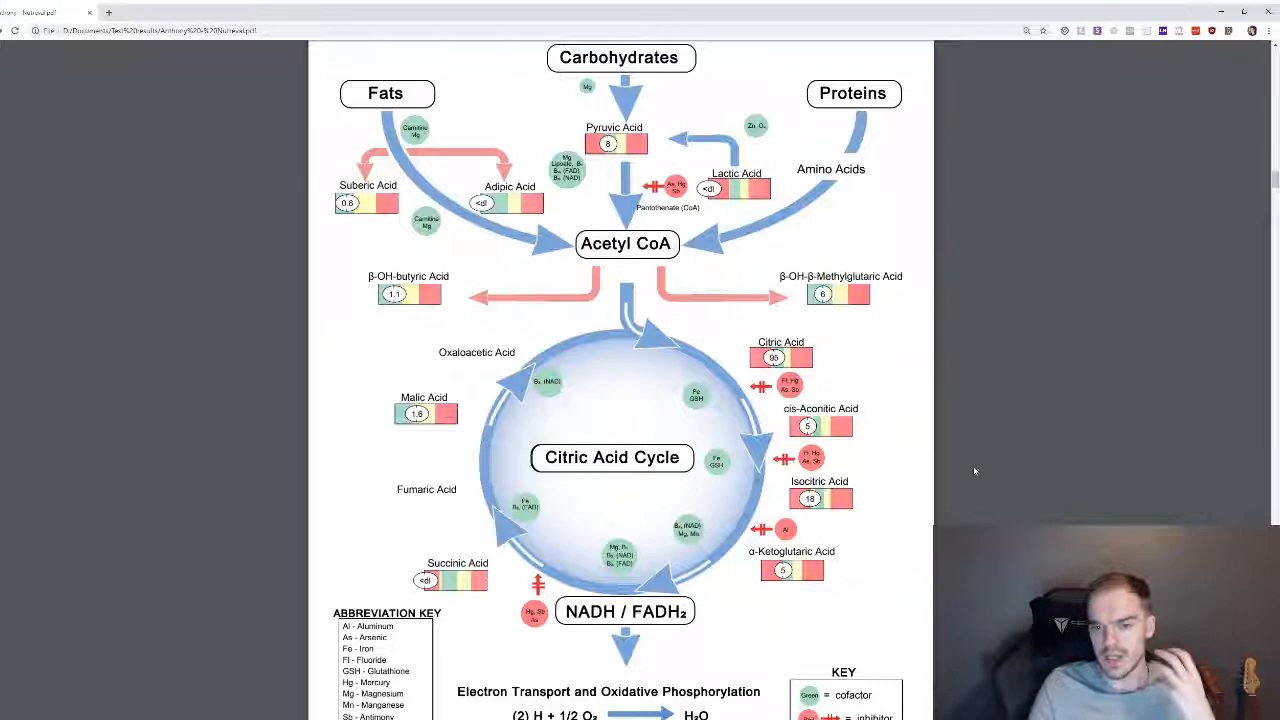
pyautogui.scroll(-3)
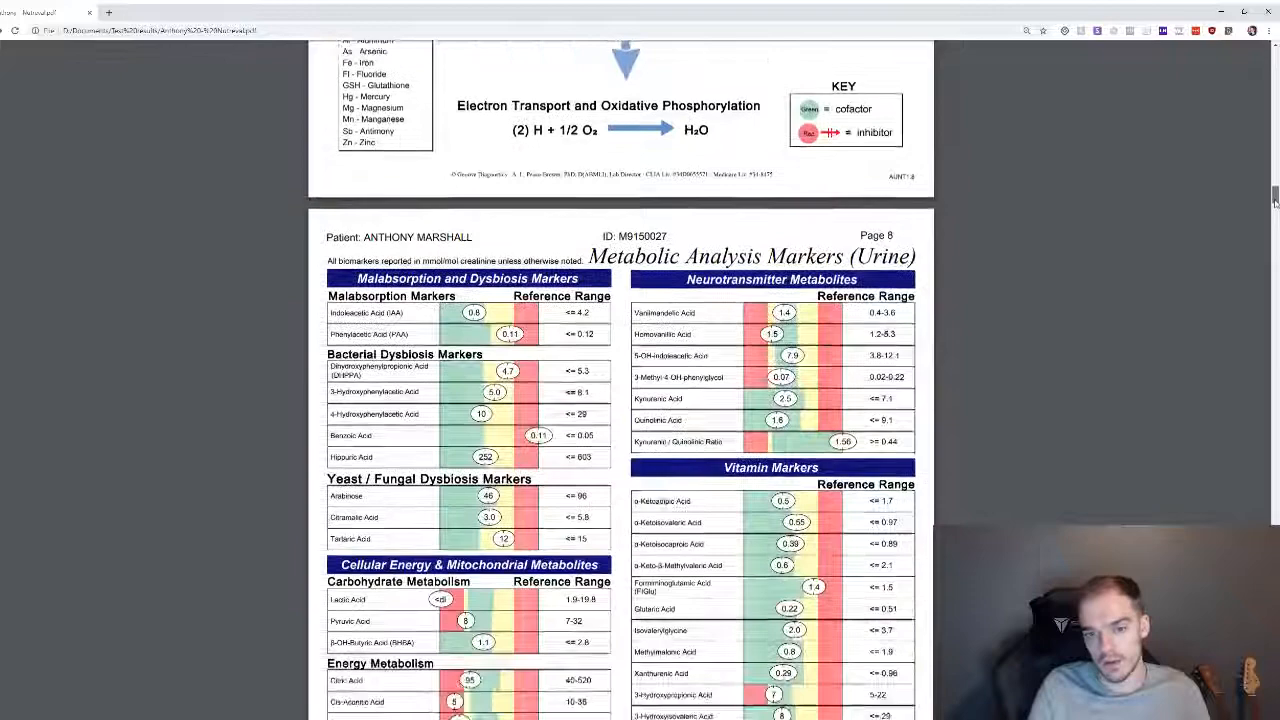
pyautogui.scroll(-3)
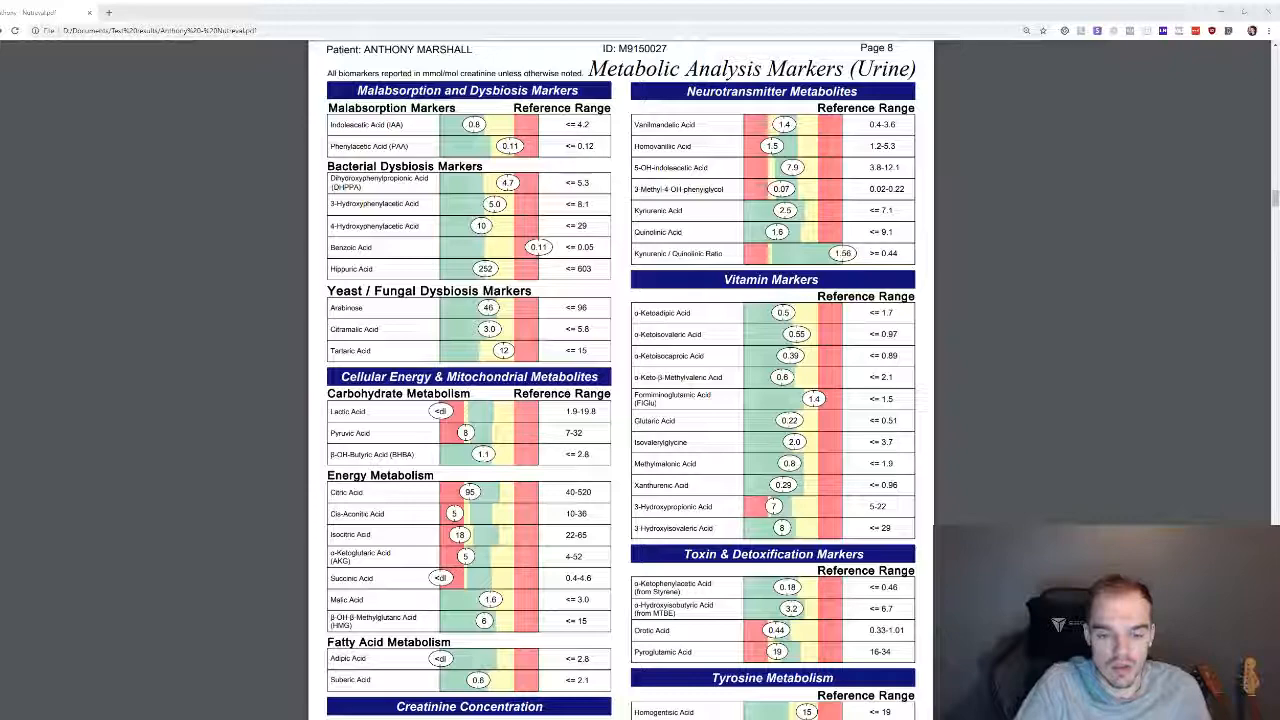
pyautogui.scroll(-3)
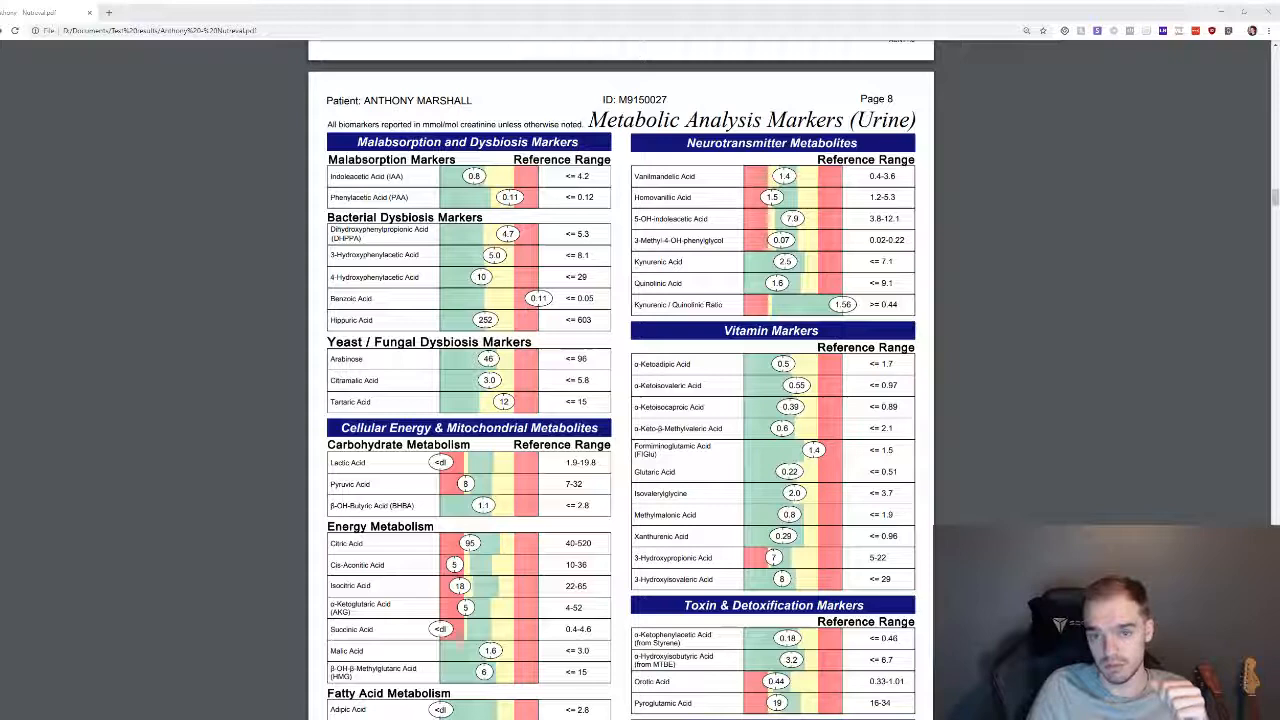
pyautogui.scroll(-3)
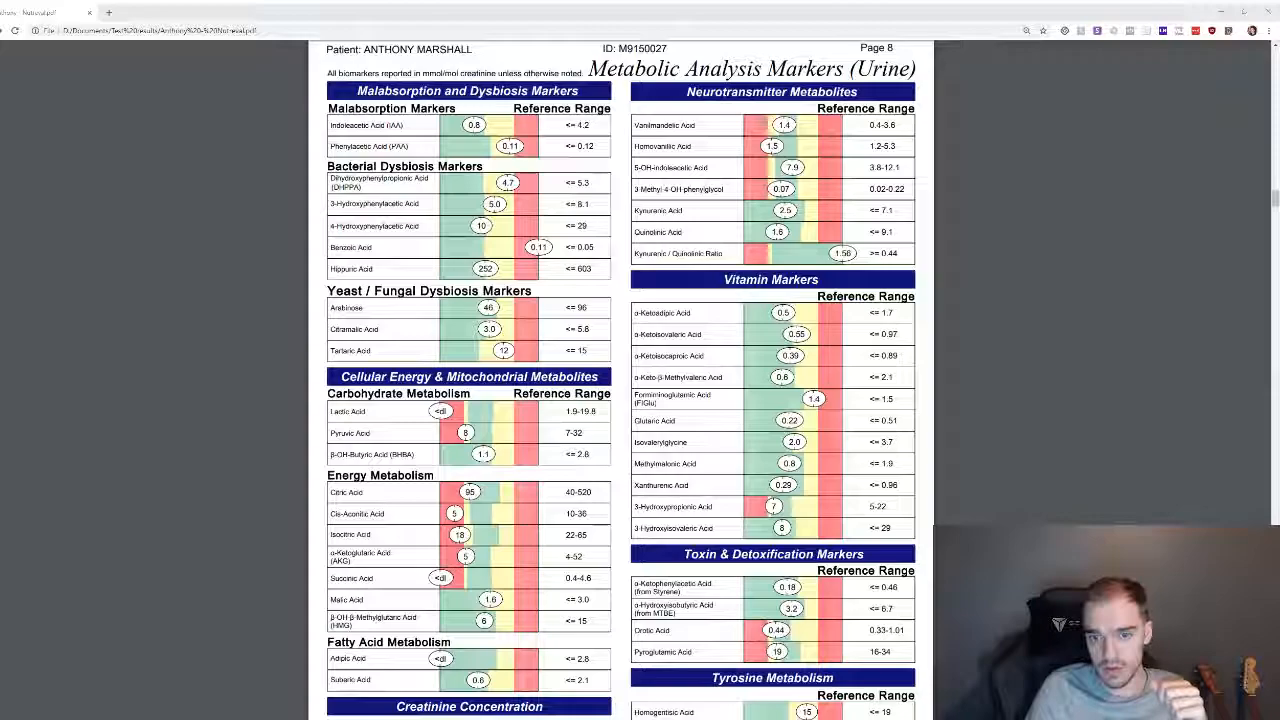
pyautogui.scroll(-3)
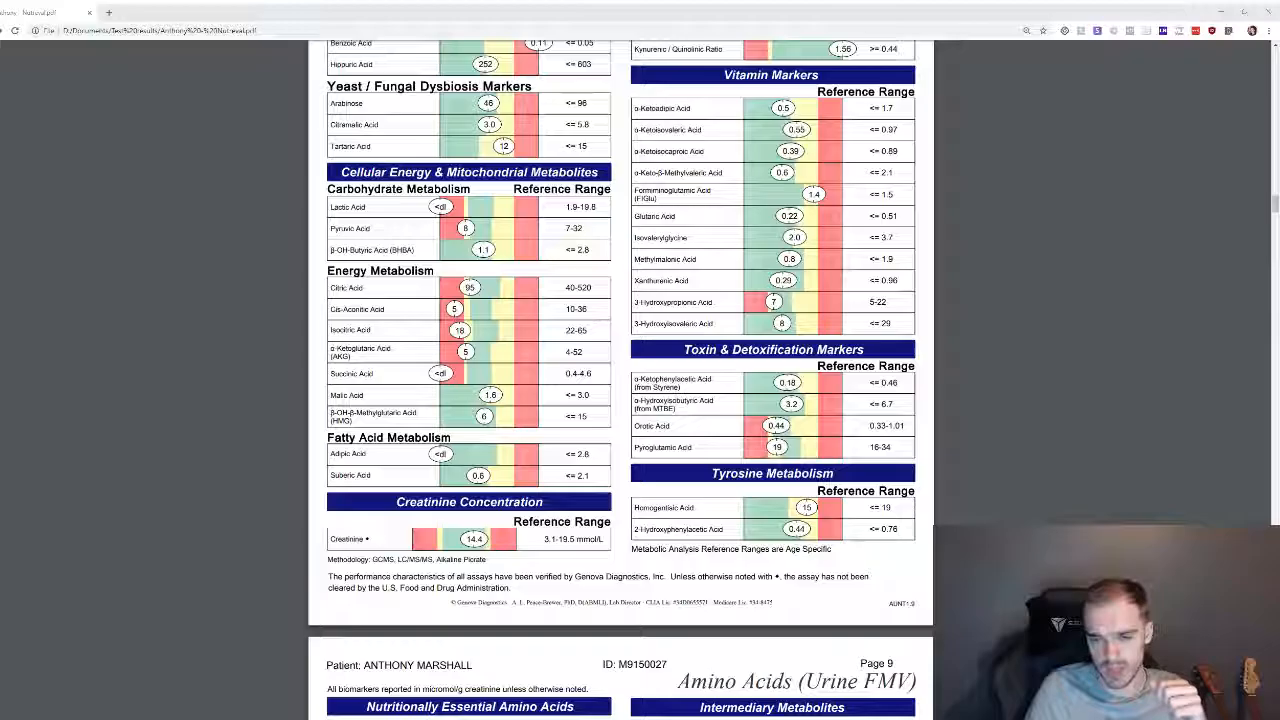
pyautogui.scroll(-3)
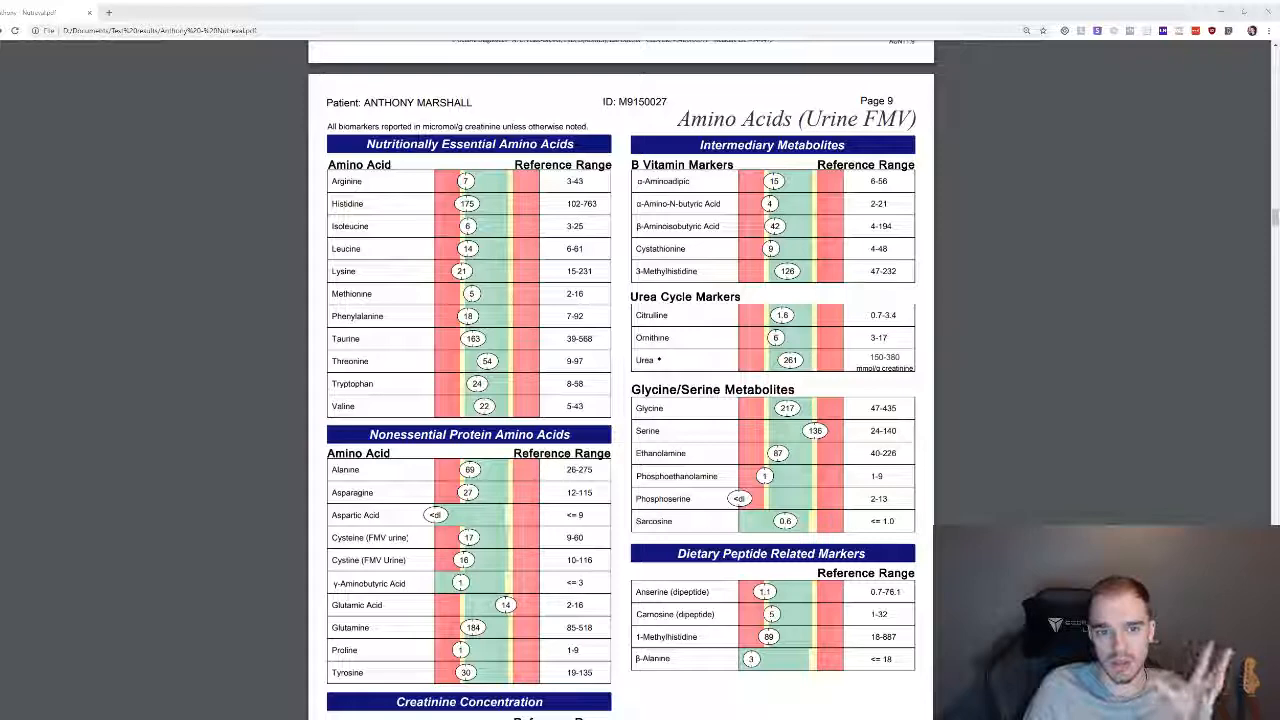
pyautogui.scroll(-3)
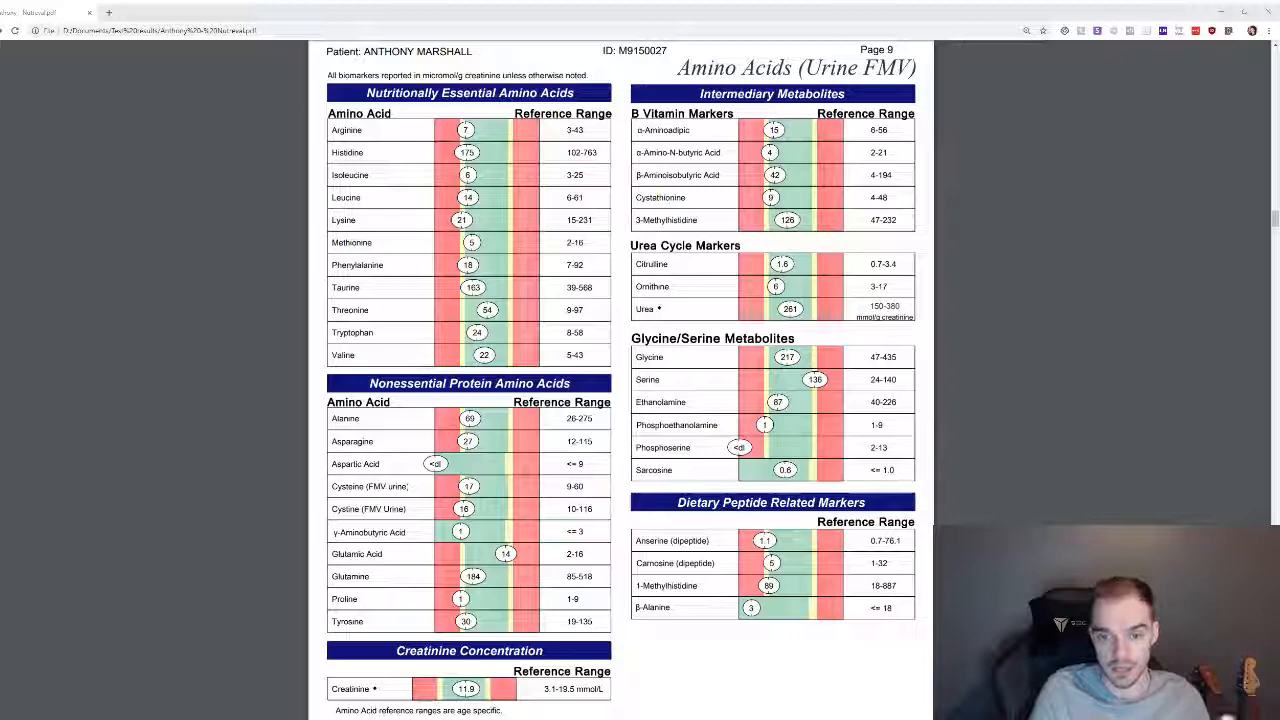
pyautogui.scroll(-3)
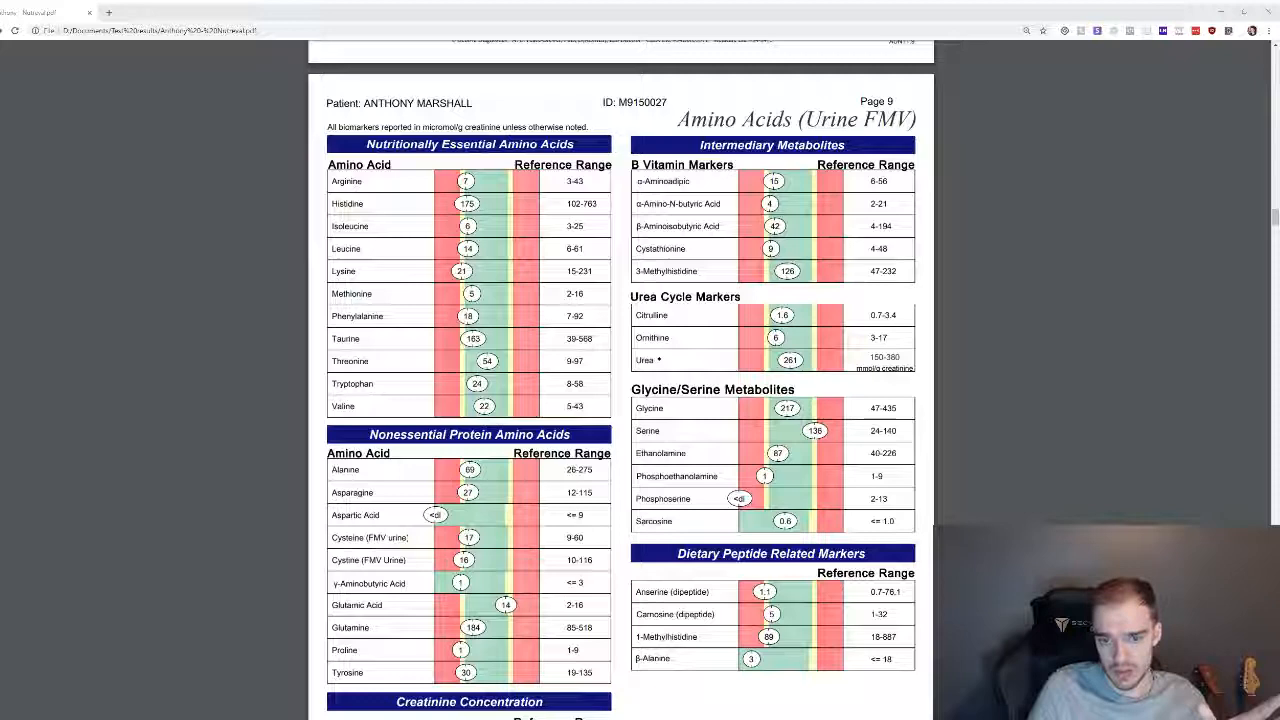
pyautogui.scroll(-3)
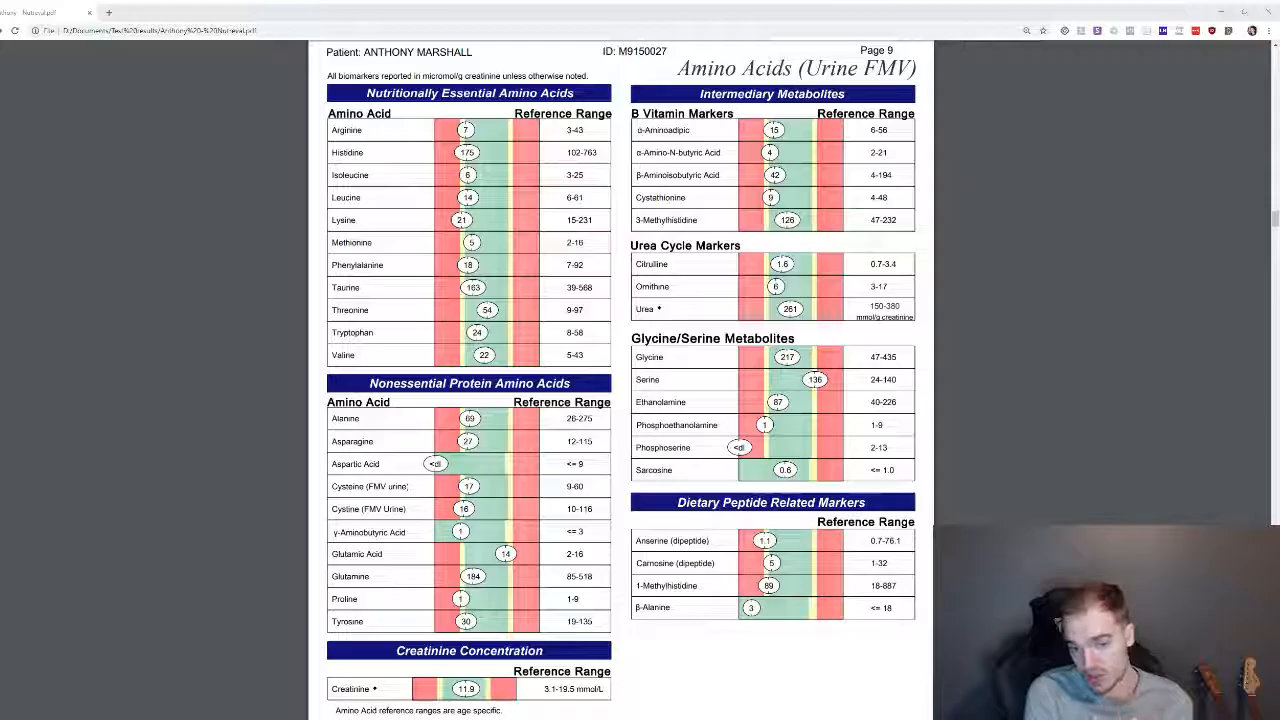
pyautogui.scroll(-3)
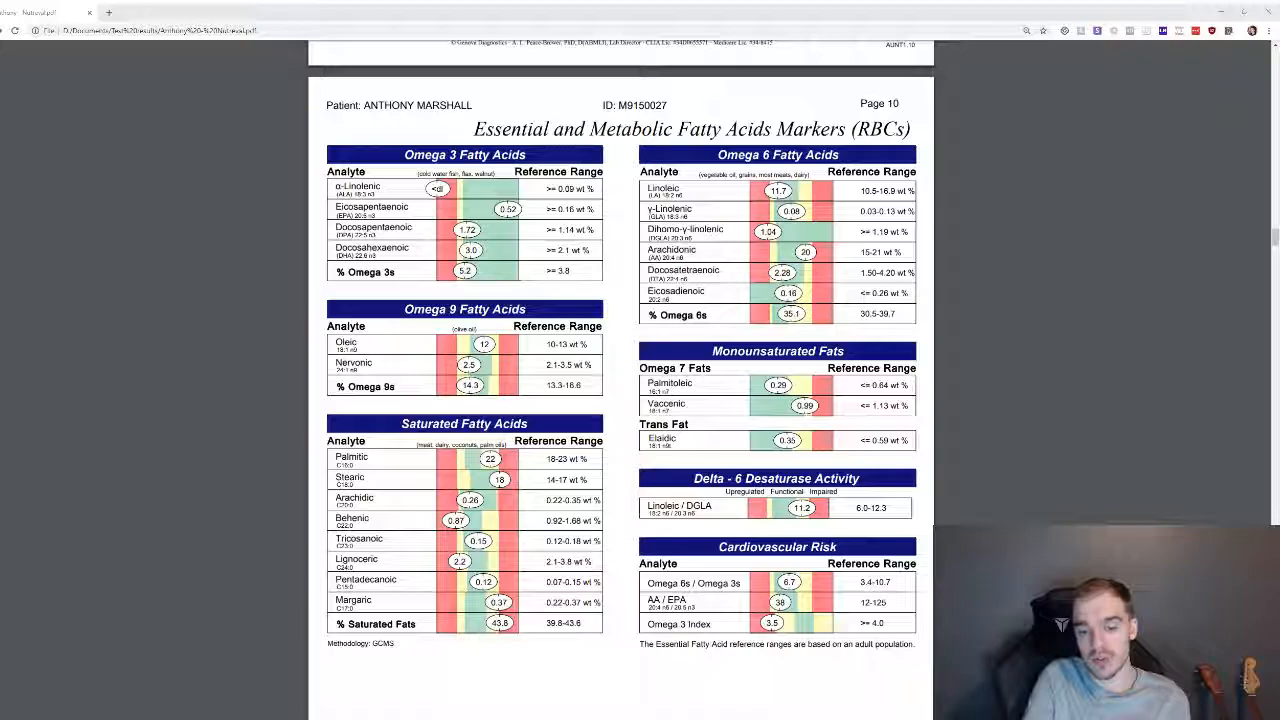
pyautogui.scroll(-3)
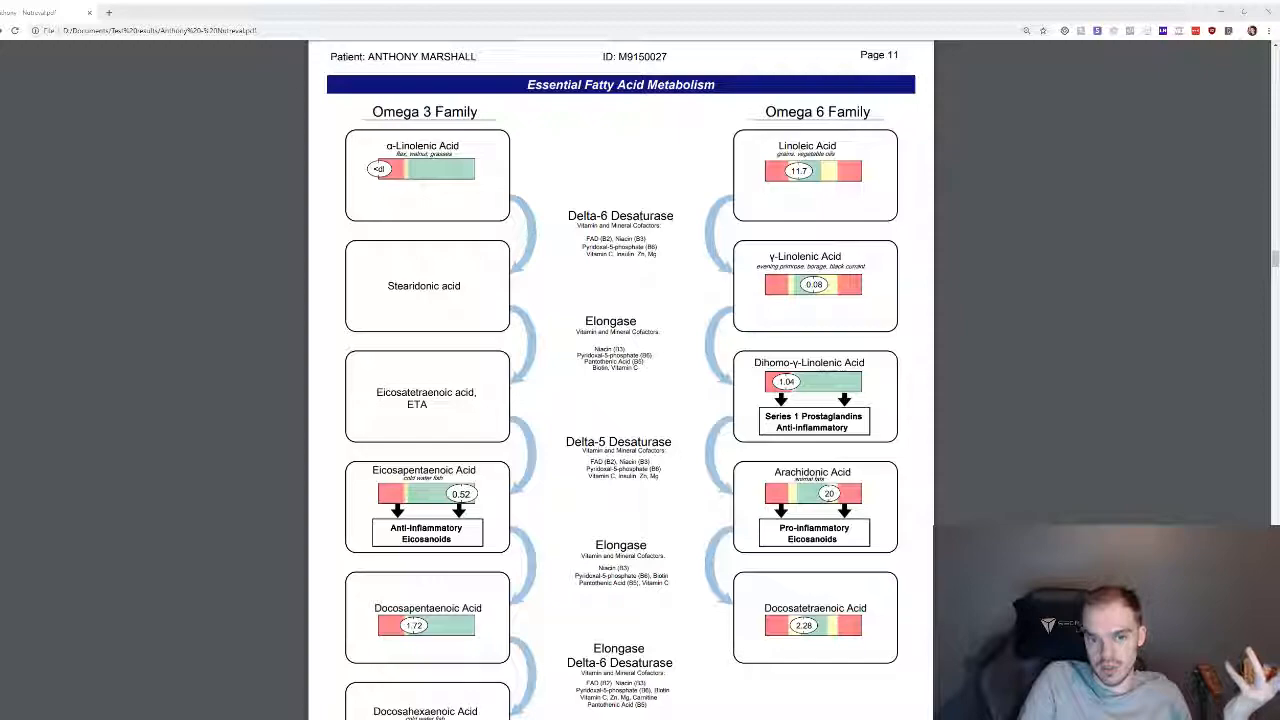
pyautogui.scroll(-3)
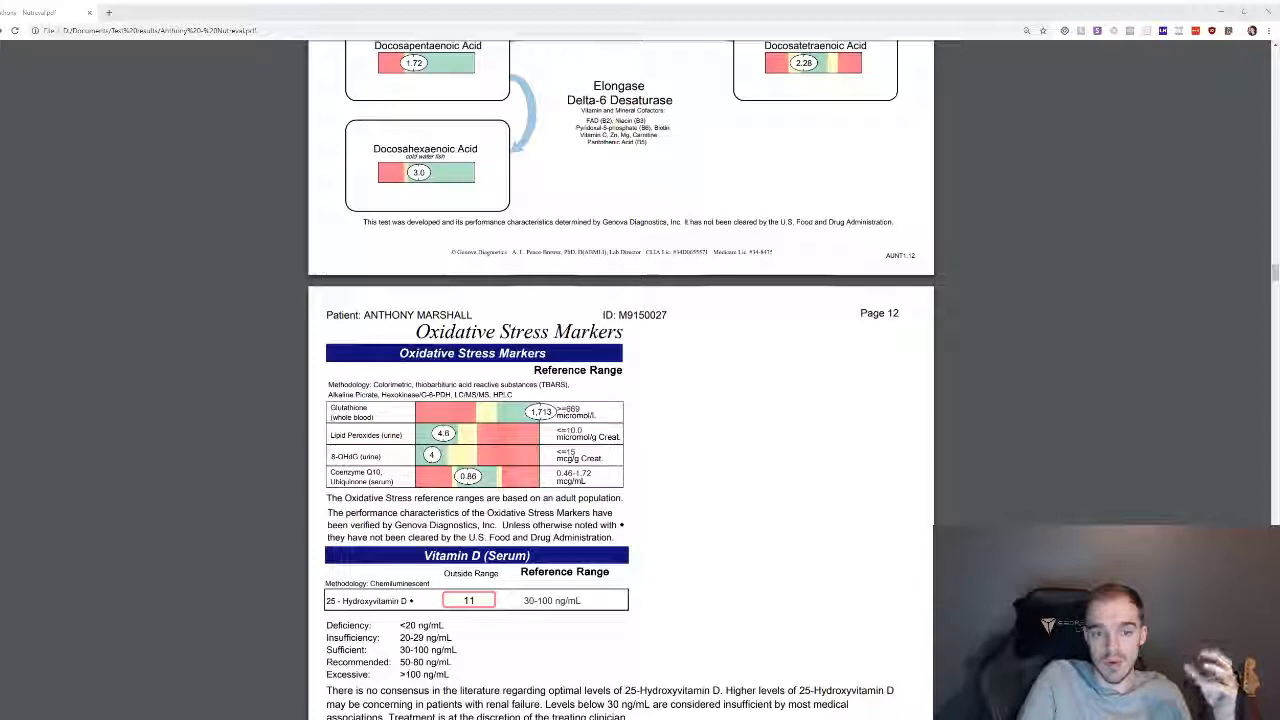
pyautogui.scroll(-3)
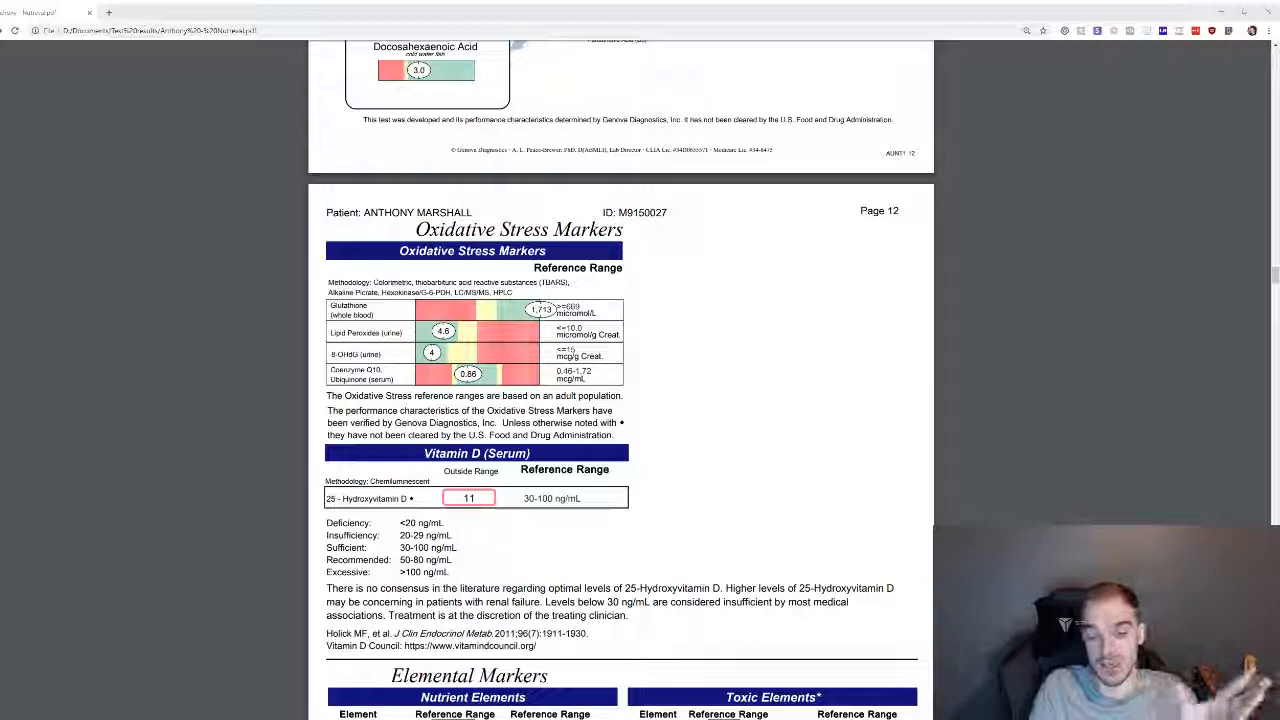
pyautogui.scroll(-3)
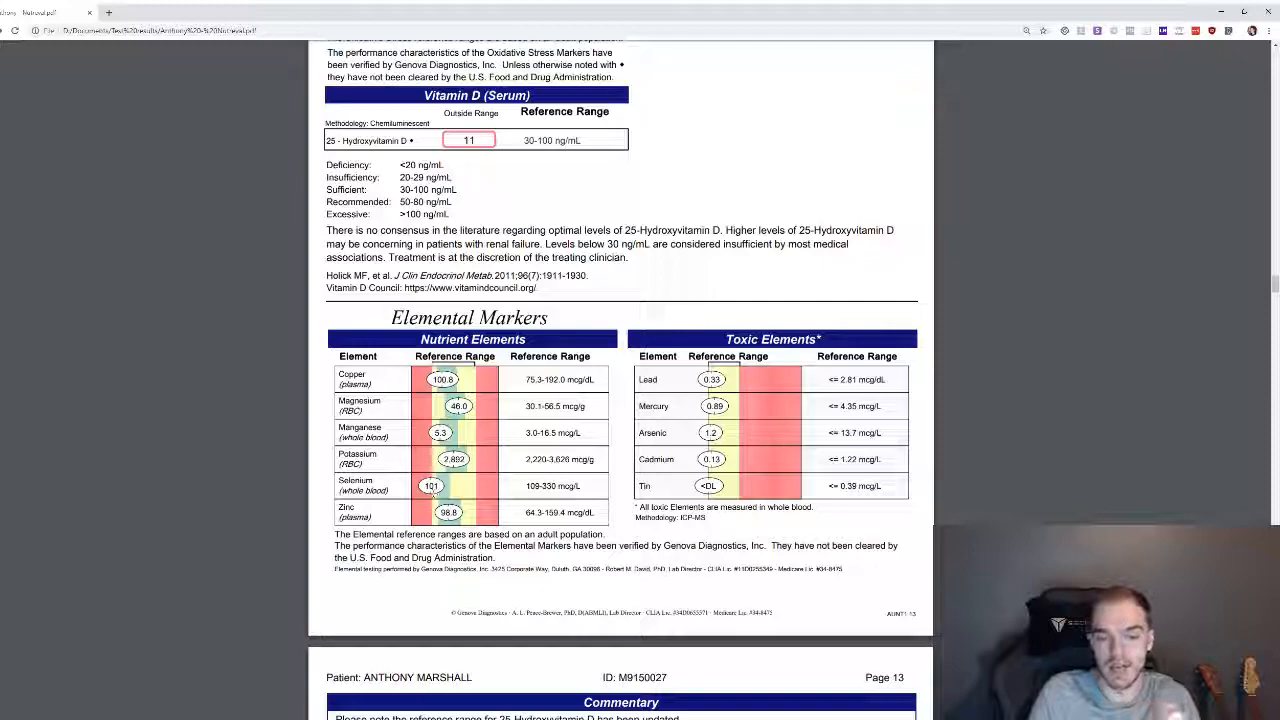
pyautogui.scroll(-3)
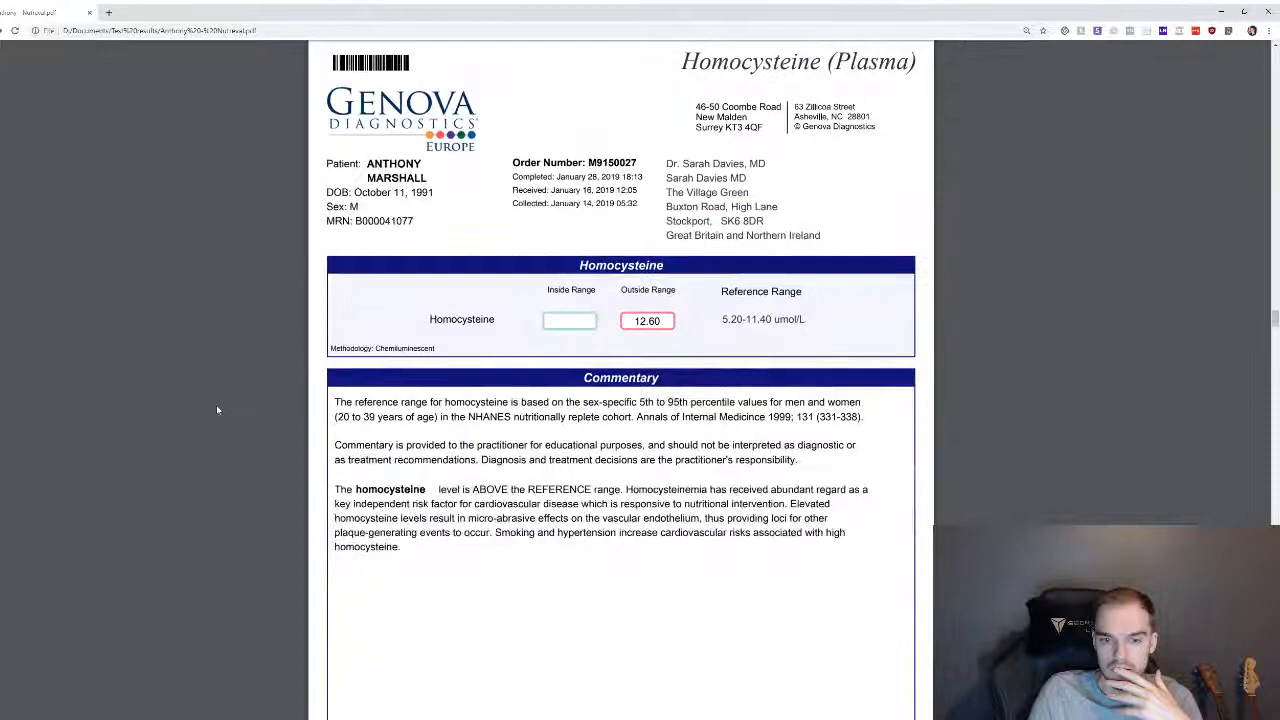
pyautogui.moveTo(993, 349)
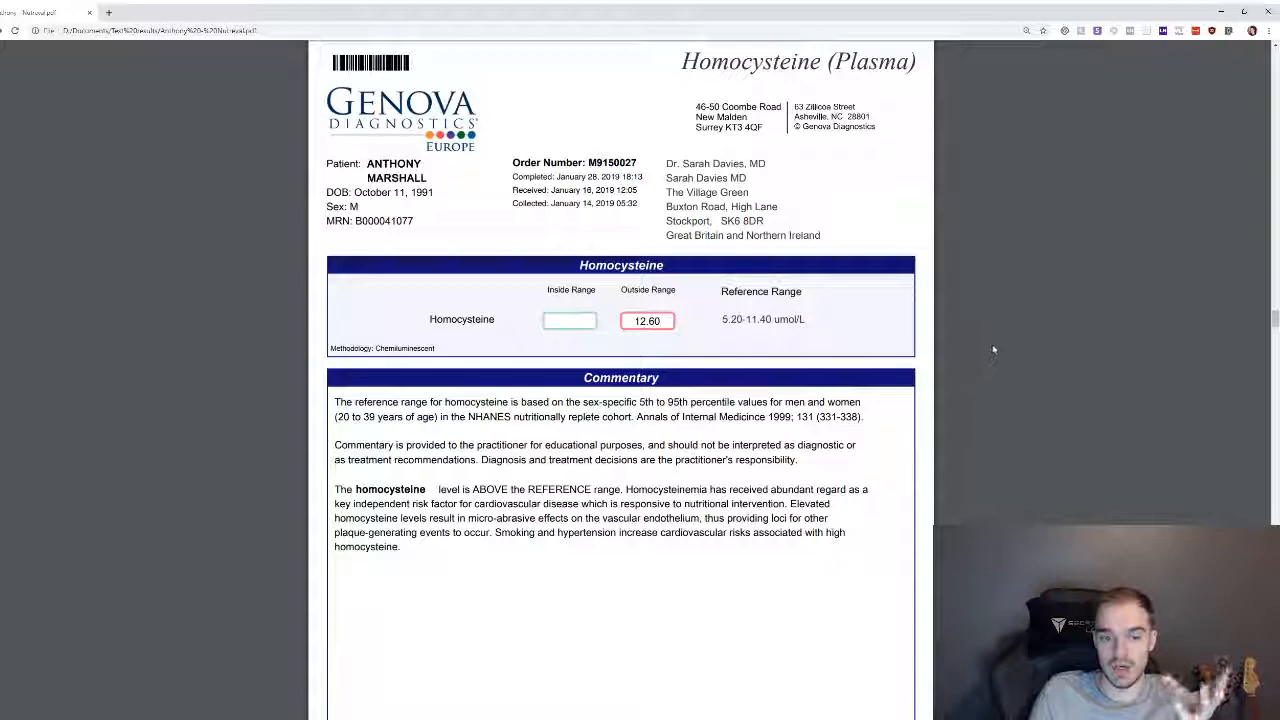
pyautogui.scroll(-3)
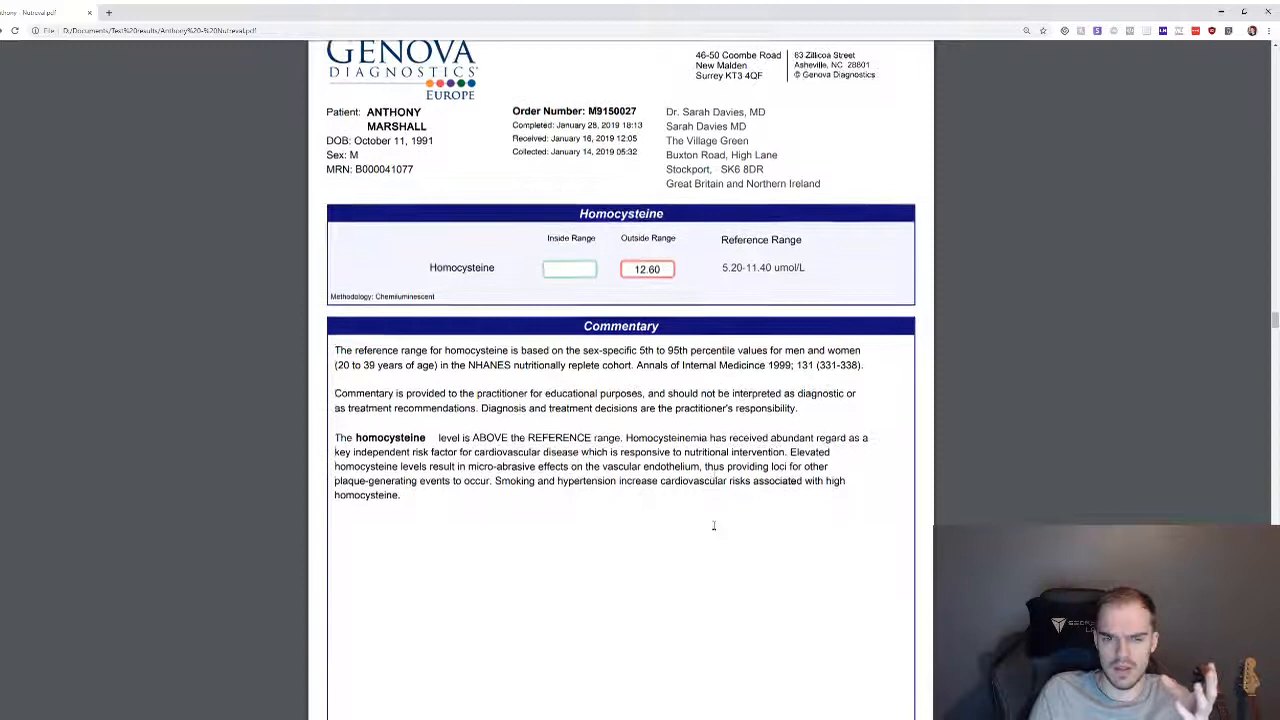
pyautogui.scroll(-3)
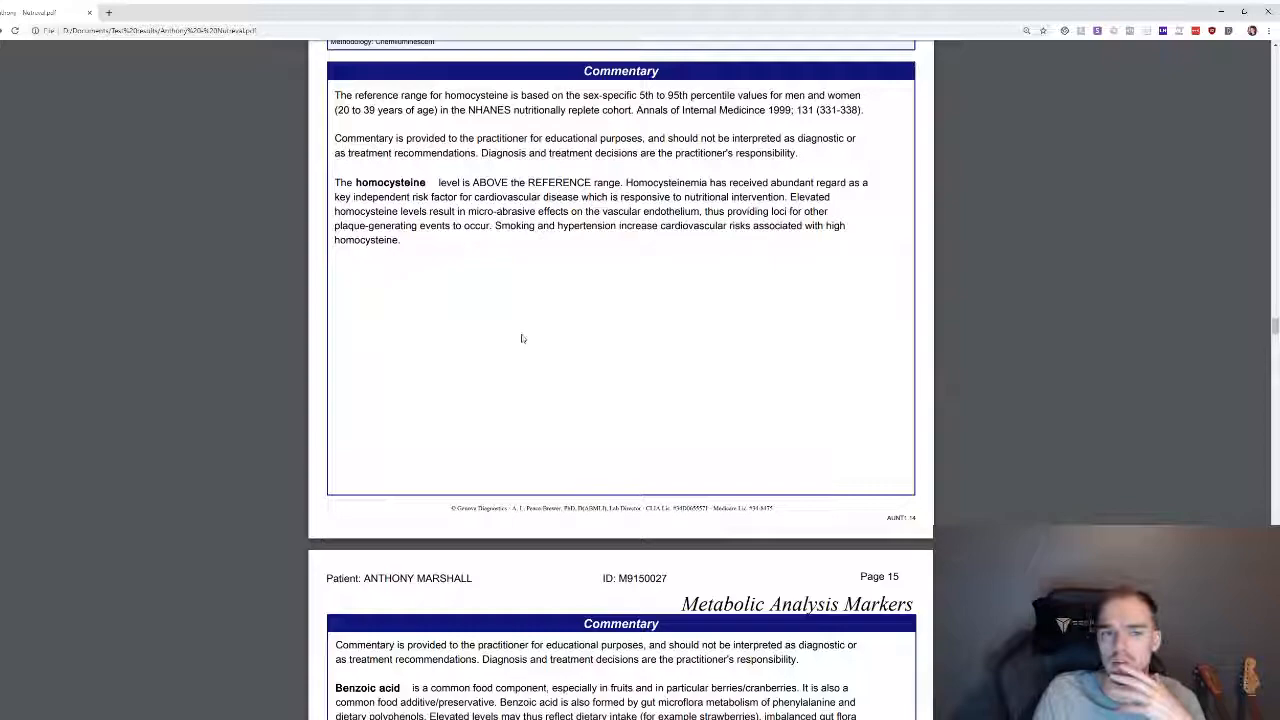
pyautogui.scroll(-3)
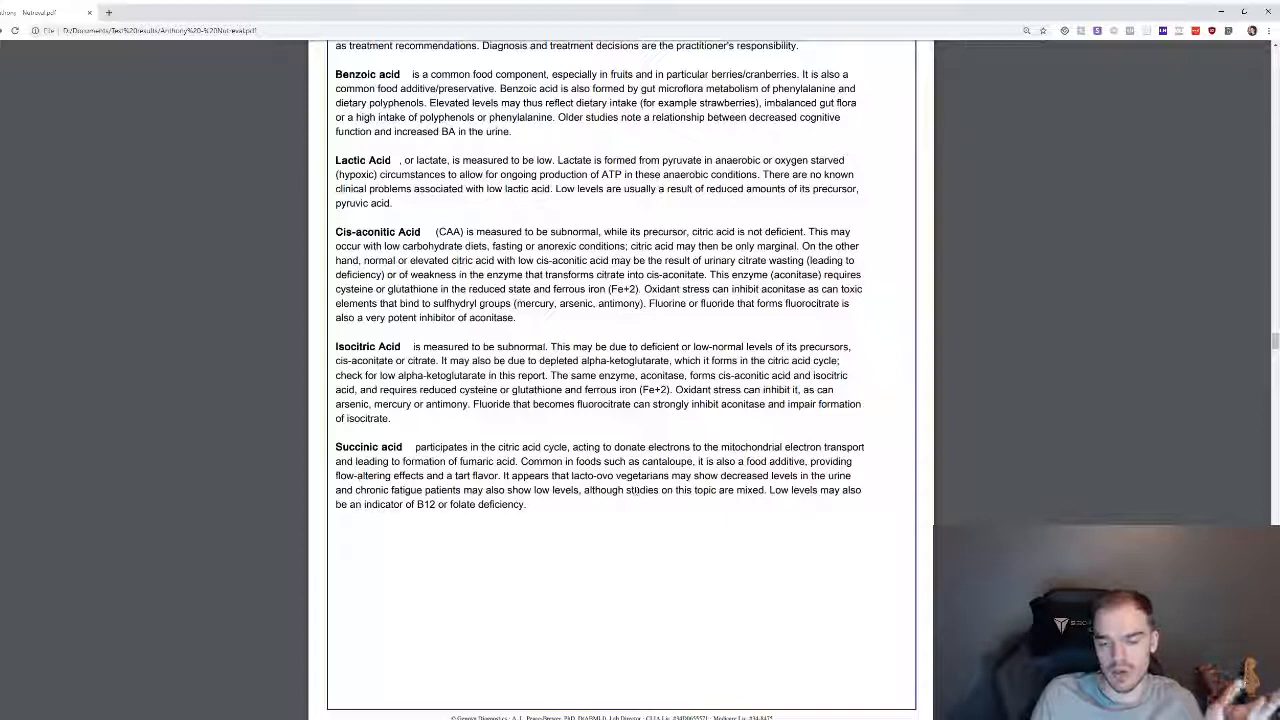
pyautogui.scroll(-3)
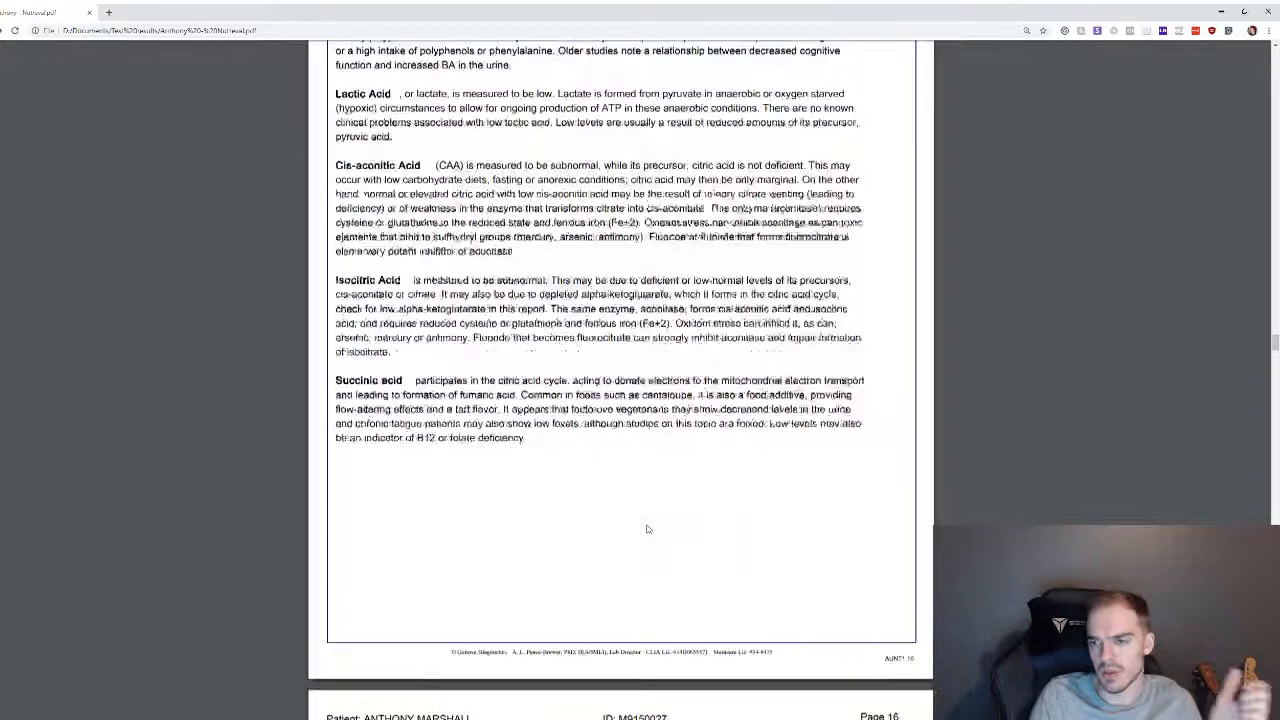
pyautogui.scroll(-3)
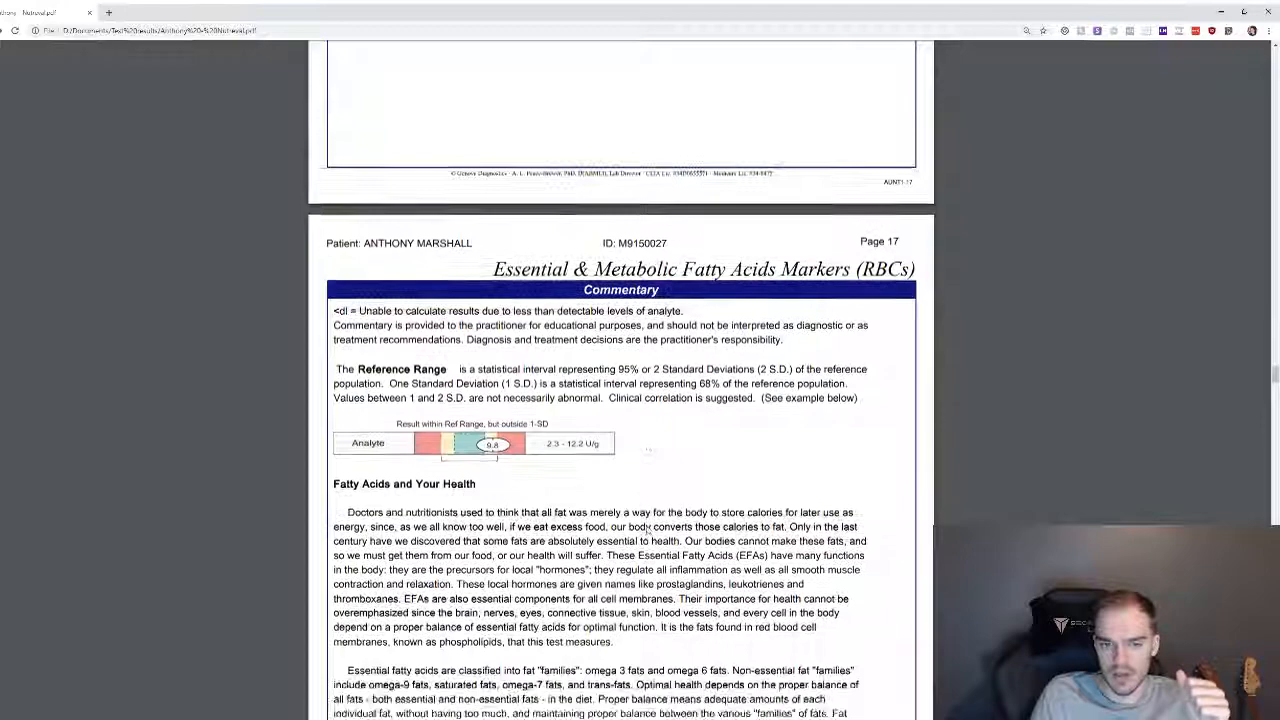